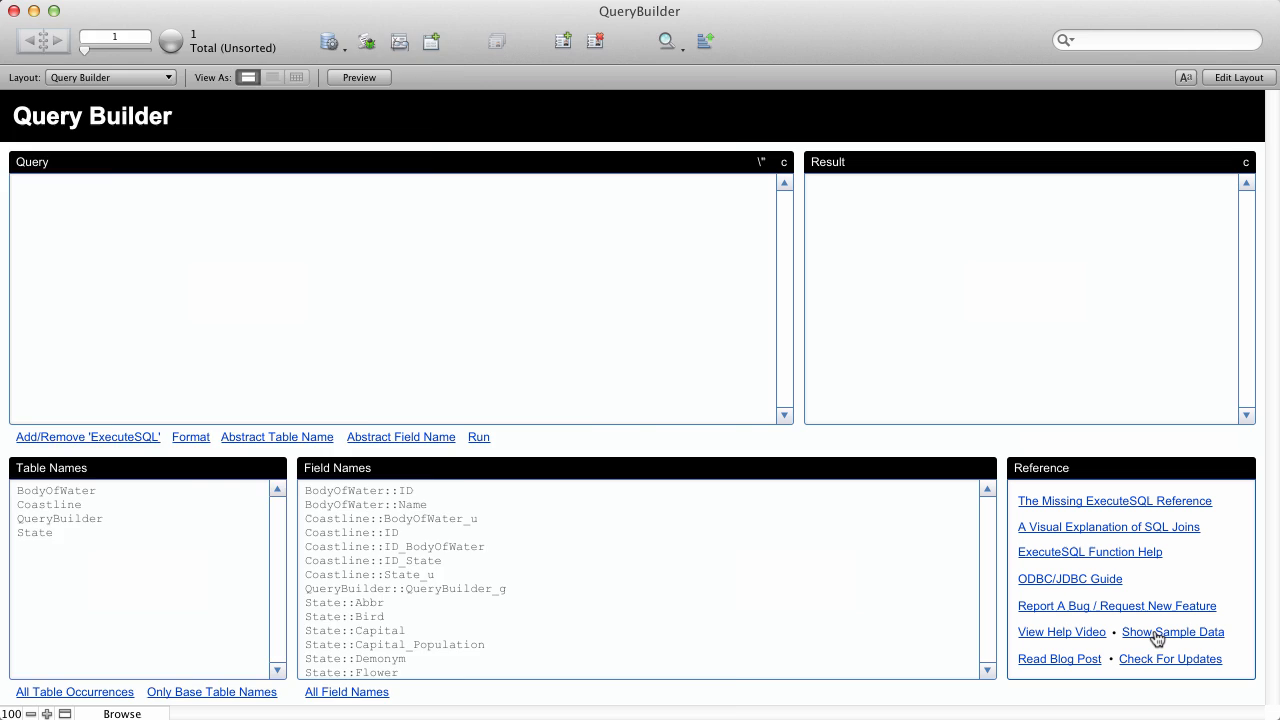
Review the sample states data, then run 'select name from state' to list all 50 state names
{"action": "left_click", "coordinate": [1172, 632]}
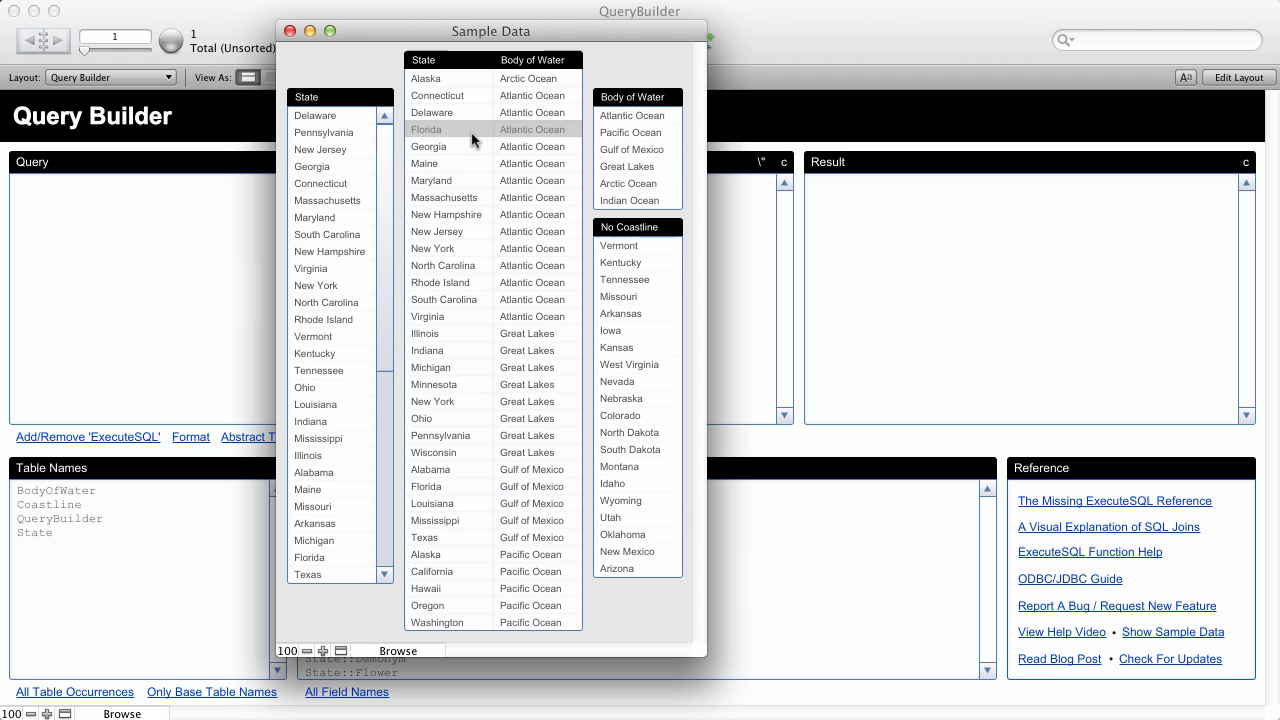
{"action": "left_click", "coordinate": [290, 32]}
{"action": "type", "text": "select name"}
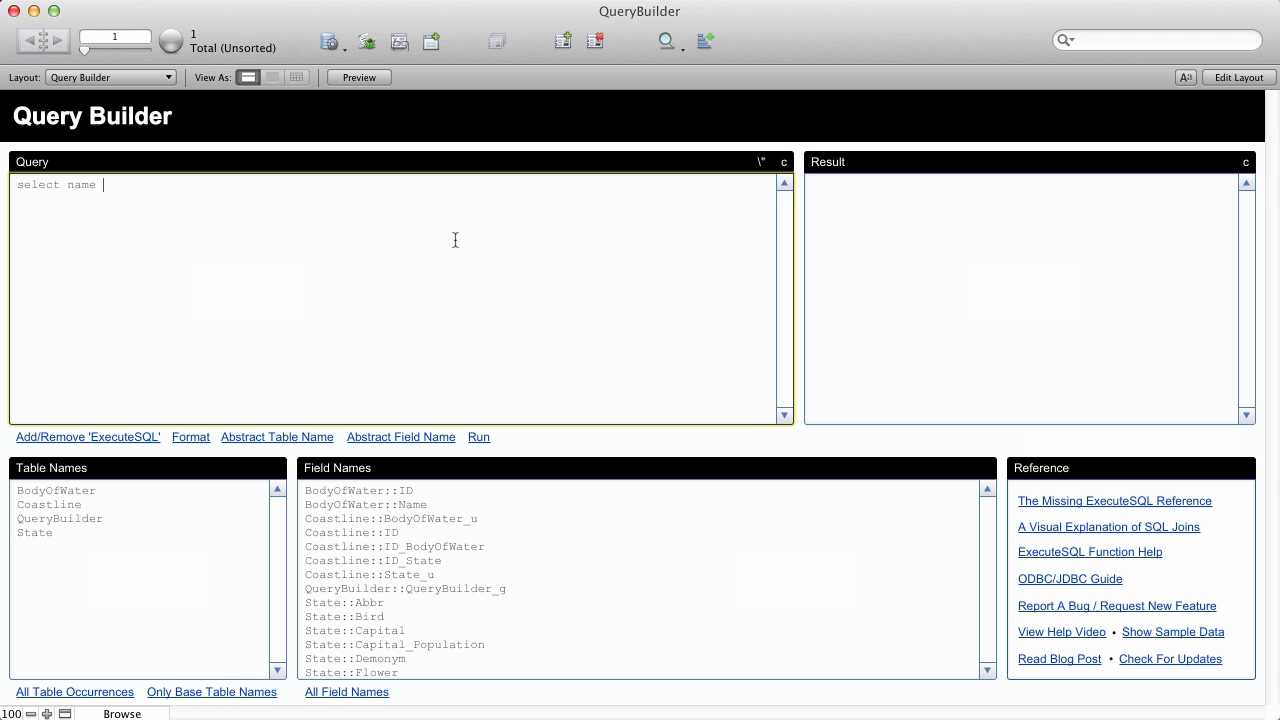
{"action": "left_click", "coordinate": [478, 436]}
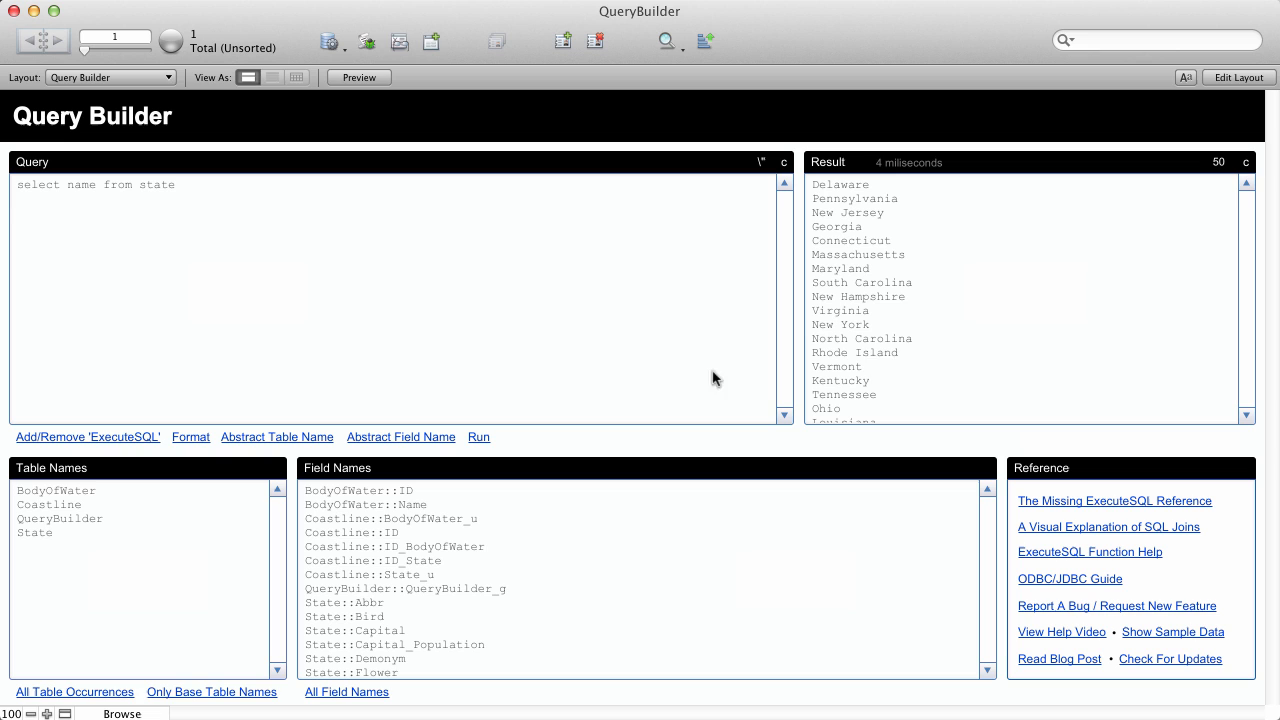
{"action": "mouse_move", "coordinate": [1076, 242]}
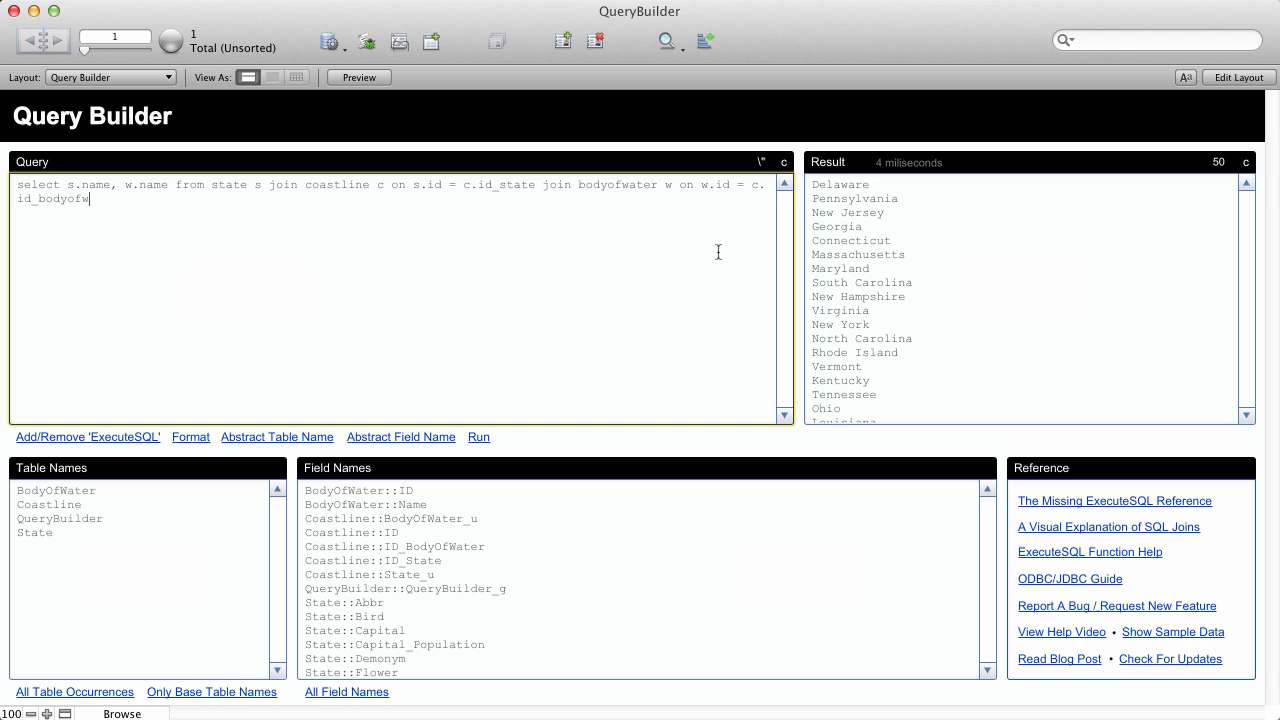
Run the state–coastline JOIN query sorted by s.name, format it into aligned clauses, and add '// my comment'
{"action": "left_click", "coordinate": [480, 436]}
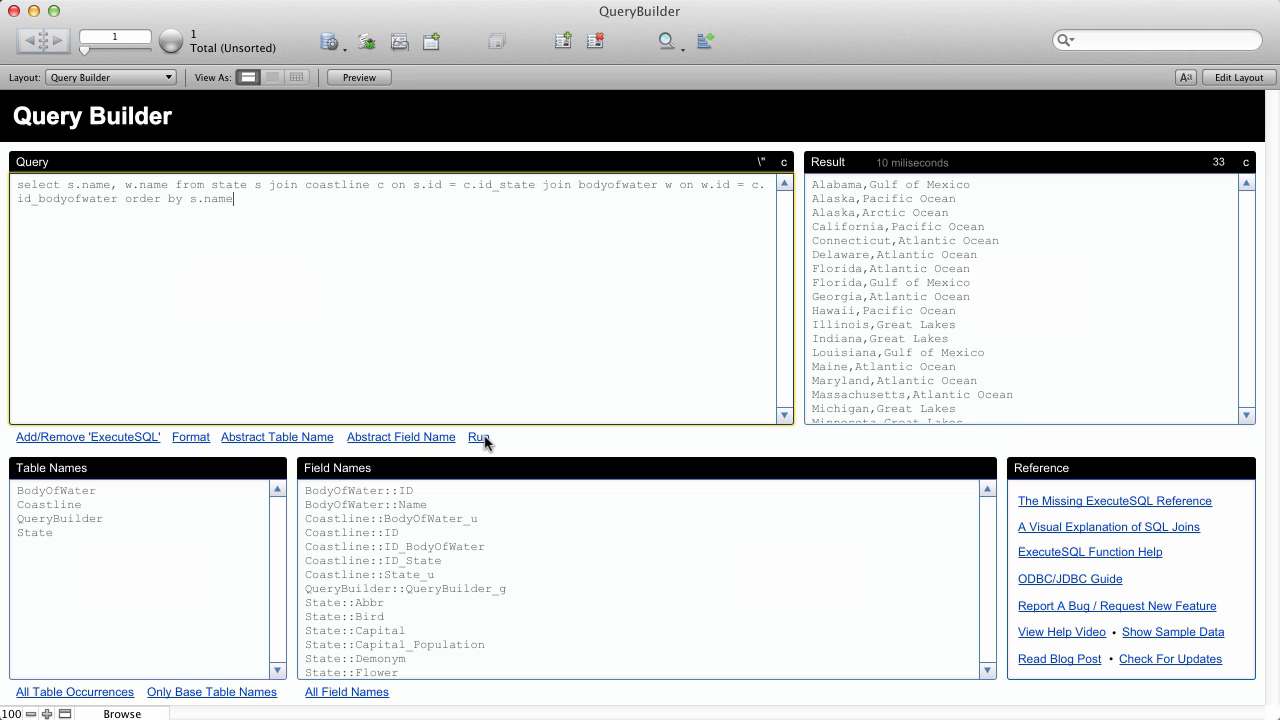
{"action": "left_click", "coordinate": [190, 436]}
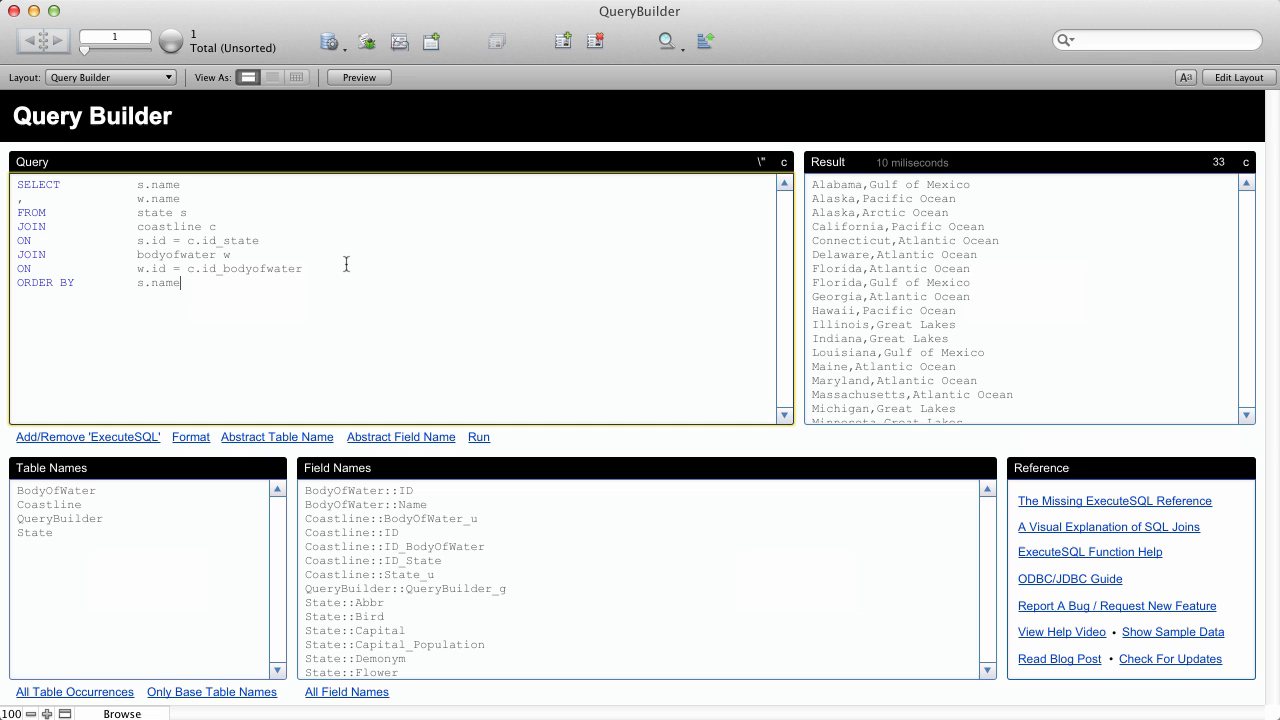
{"action": "type", "text": "// my comment"}
{"action": "type", "text": "WHERE w.name = ?"}
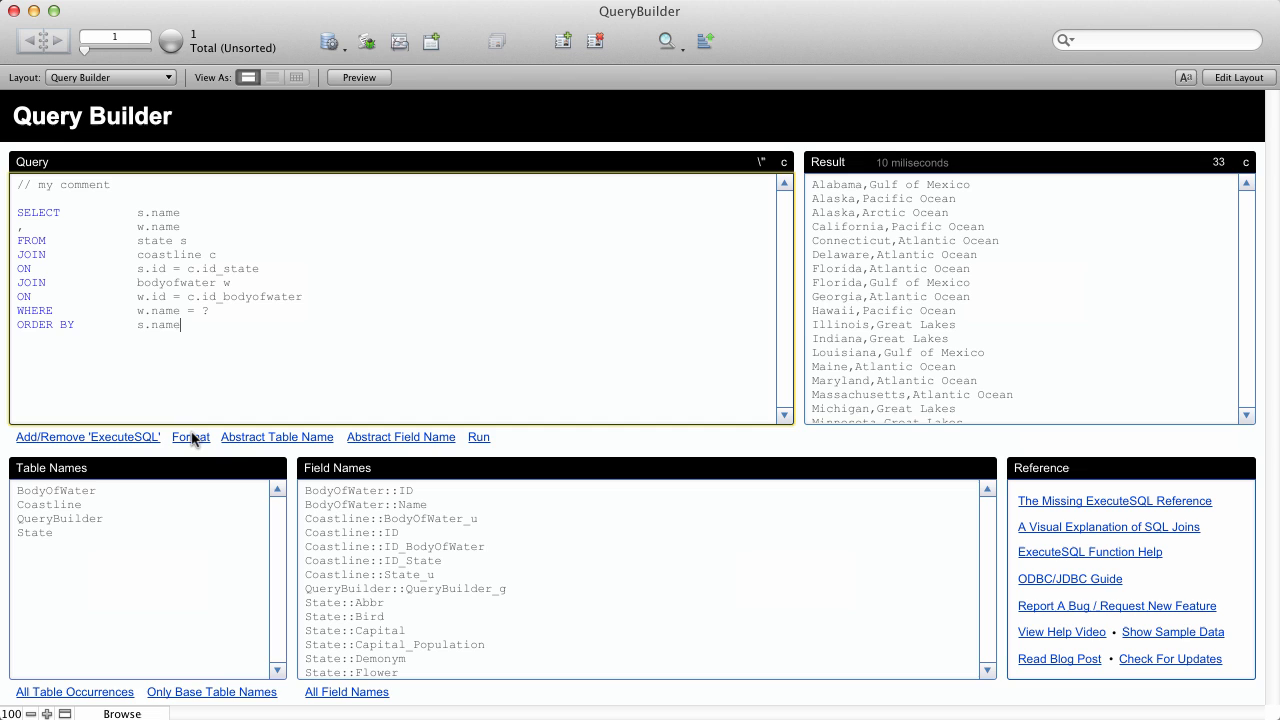
Wrap the WHERE w.name = ? query in a Let/ExecuteSQL call with "Great Lakes" and run it for 8 states
{"action": "left_click", "coordinate": [88, 436]}
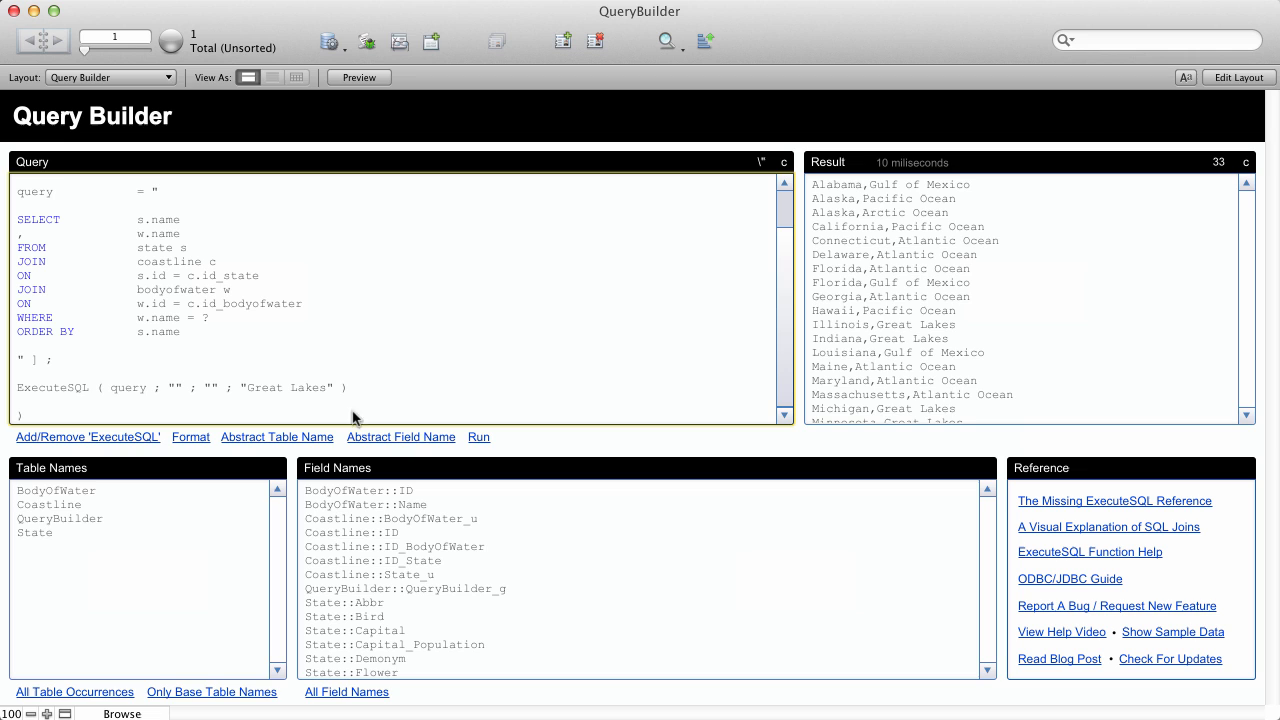
{"action": "left_click", "coordinate": [478, 436]}
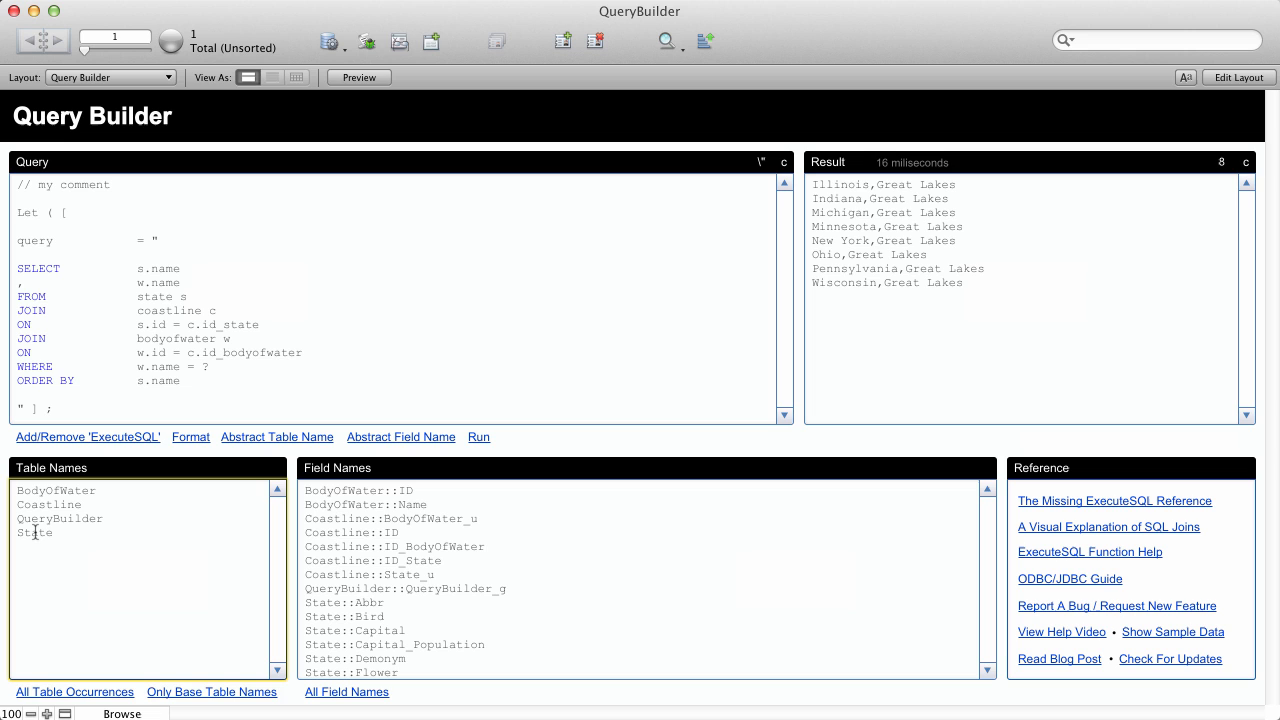
List the State table's fields and pick WaterArea_km2 for the query
{"action": "left_click", "coordinate": [34, 532]}
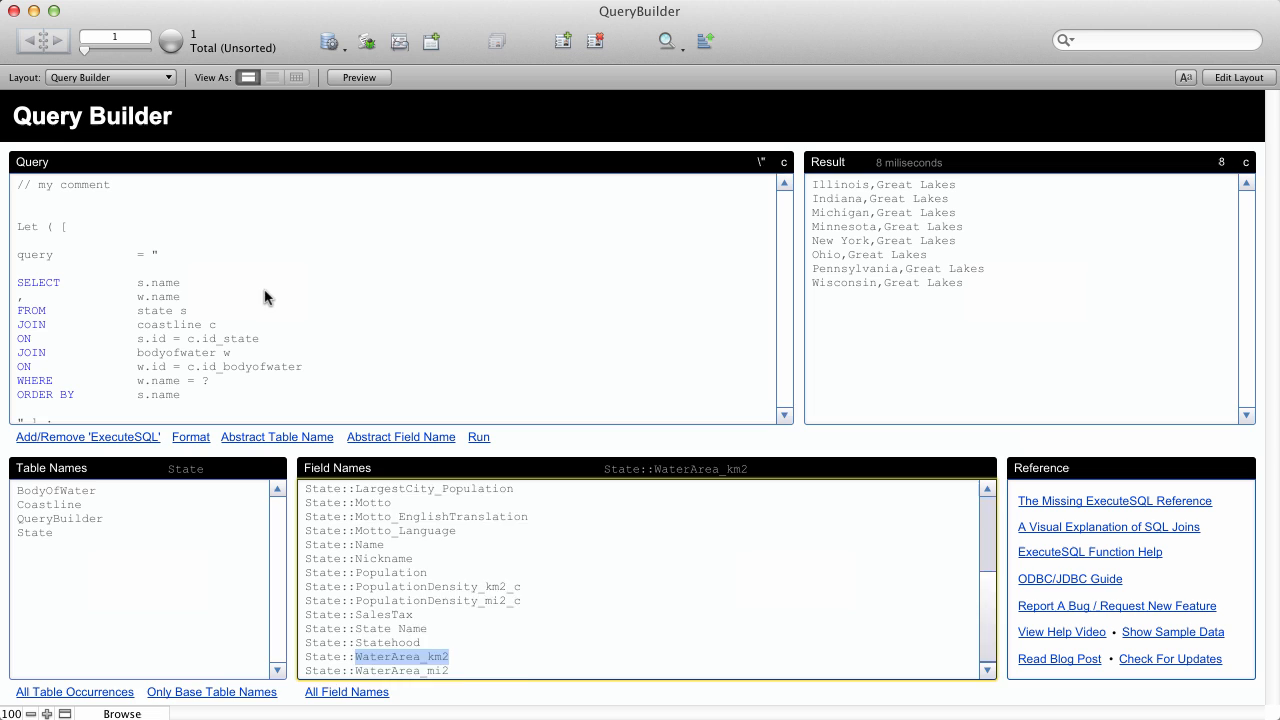
{"action": "left_click", "coordinate": [480, 436]}
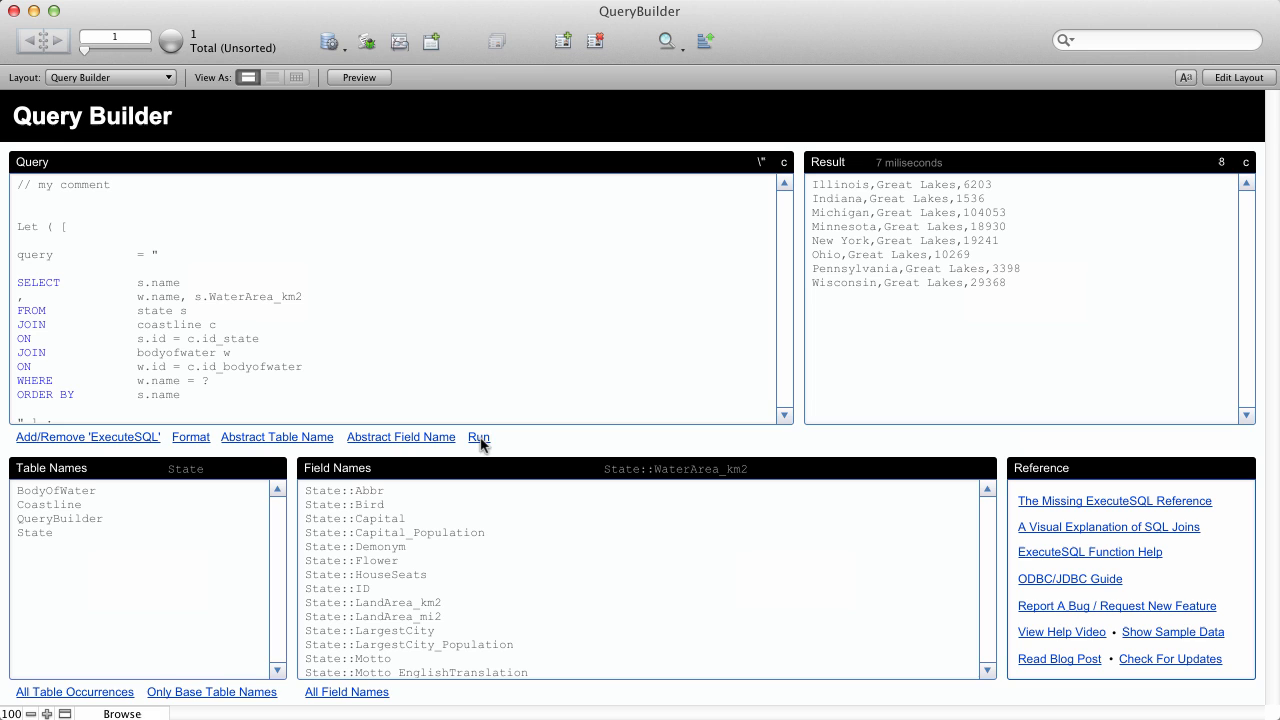
Run with s.WaterArea_km2 added, then misspell it and read the column 'does not exist' error in the Data Viewer
{"action": "left_click", "coordinate": [478, 436]}
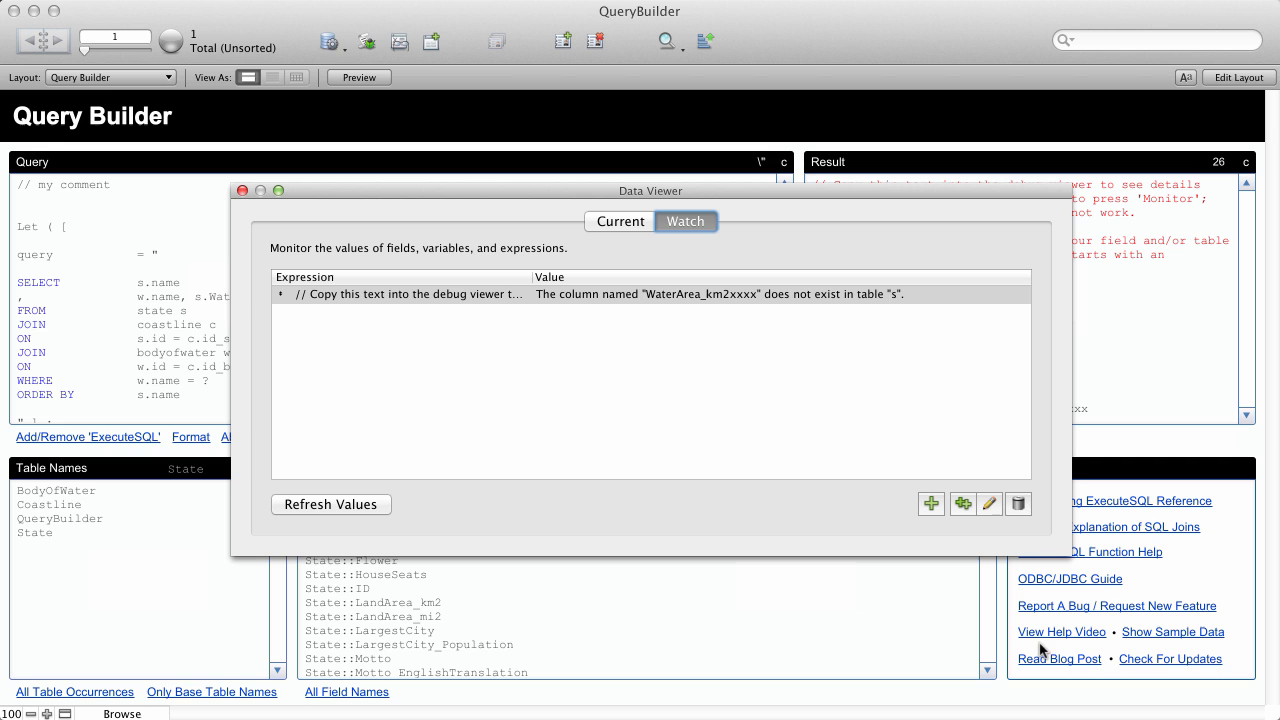
{"action": "left_click", "coordinate": [988, 504]}
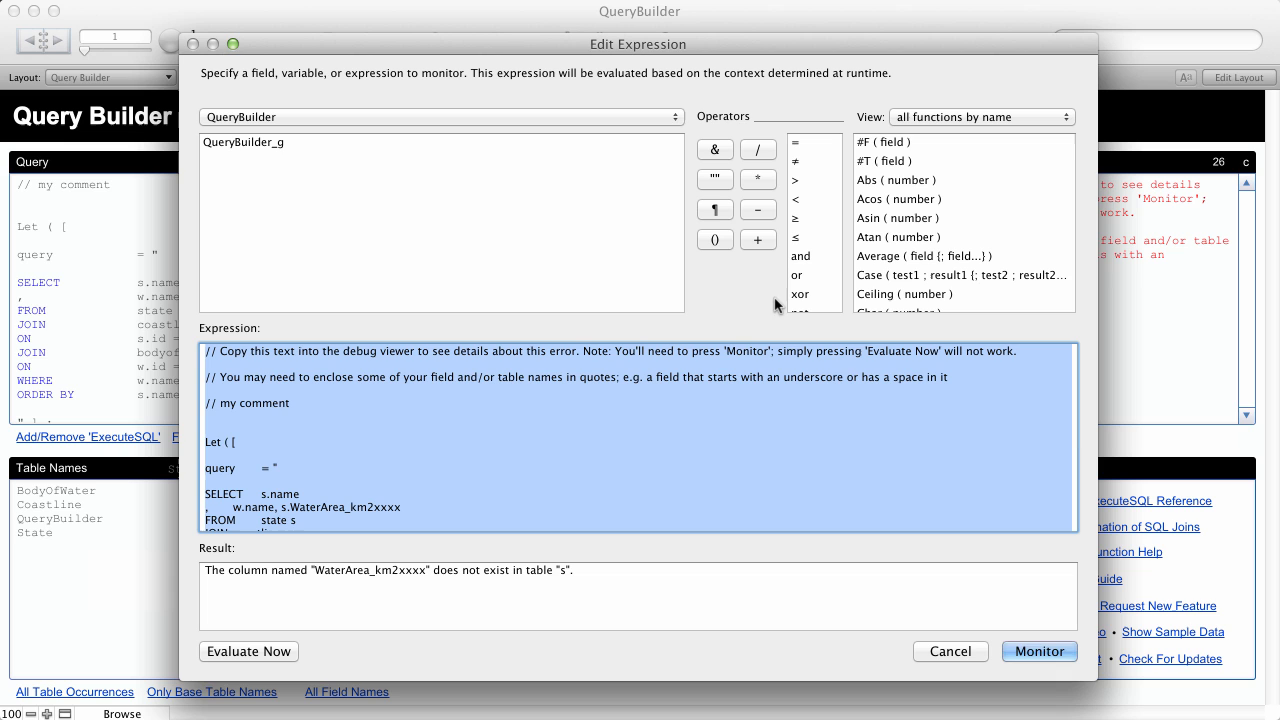
{"action": "left_click", "coordinate": [1040, 652]}
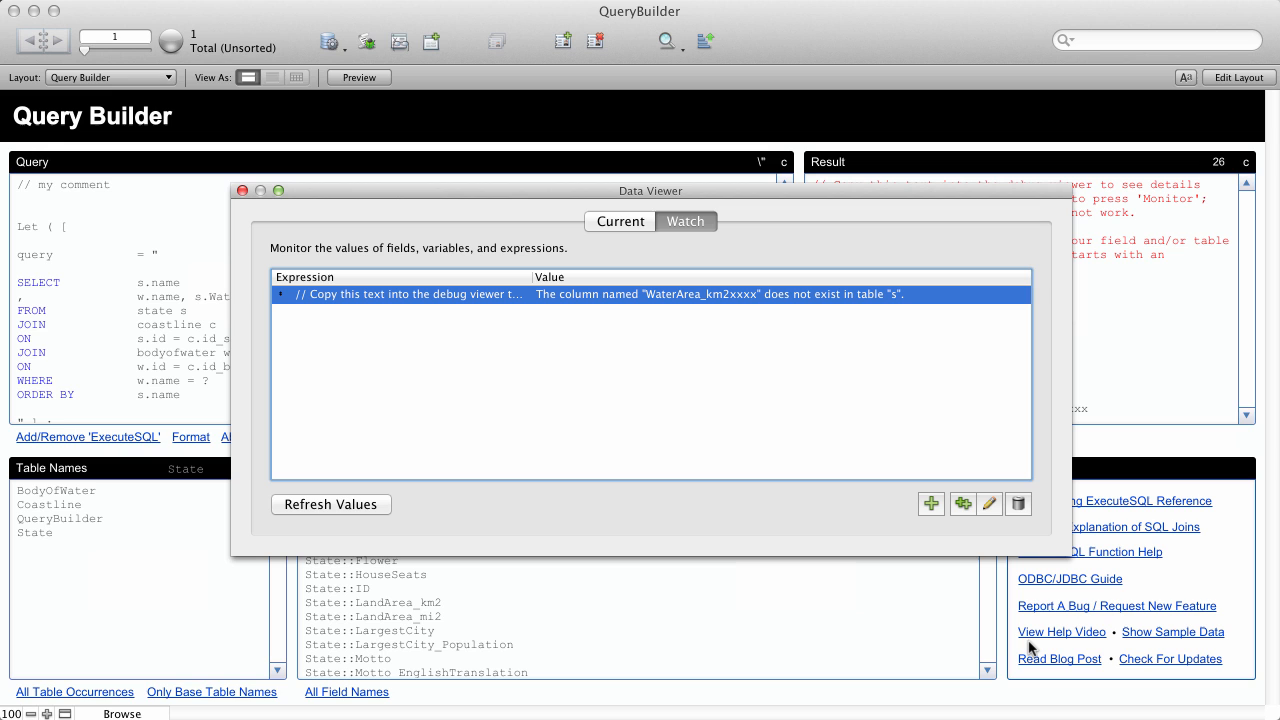
{"action": "left_click", "coordinate": [244, 192]}
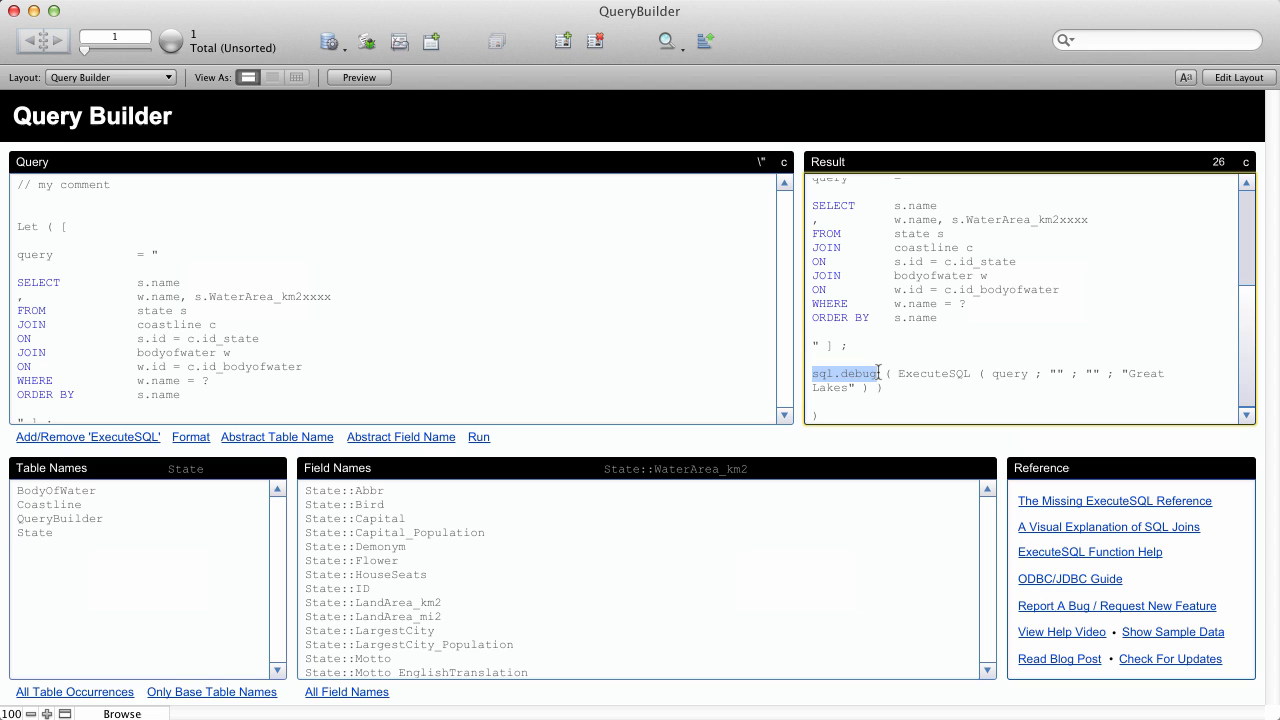
{"action": "mouse_move", "coordinate": [972, 406]}
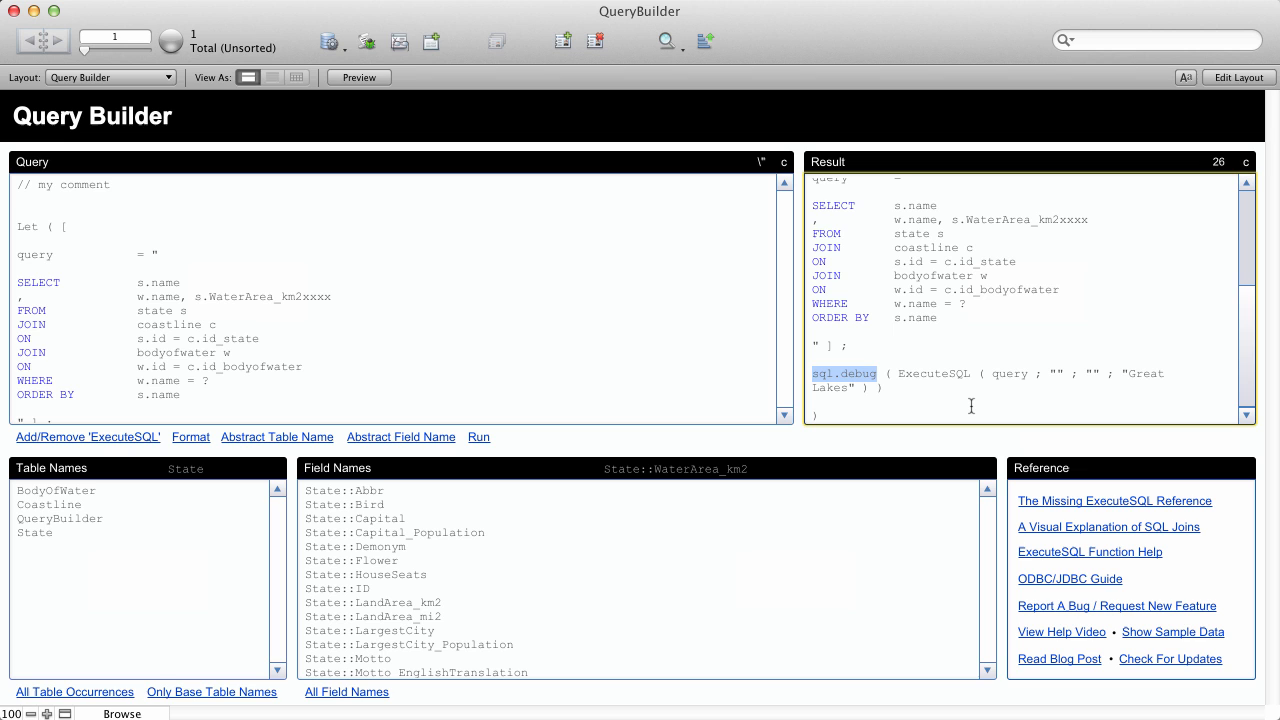
Start fresh with 'select name from state order by name', run it for 50 states and format the clauses
{"action": "left_click", "coordinate": [478, 436]}
{"action": "type", "text": "s"}
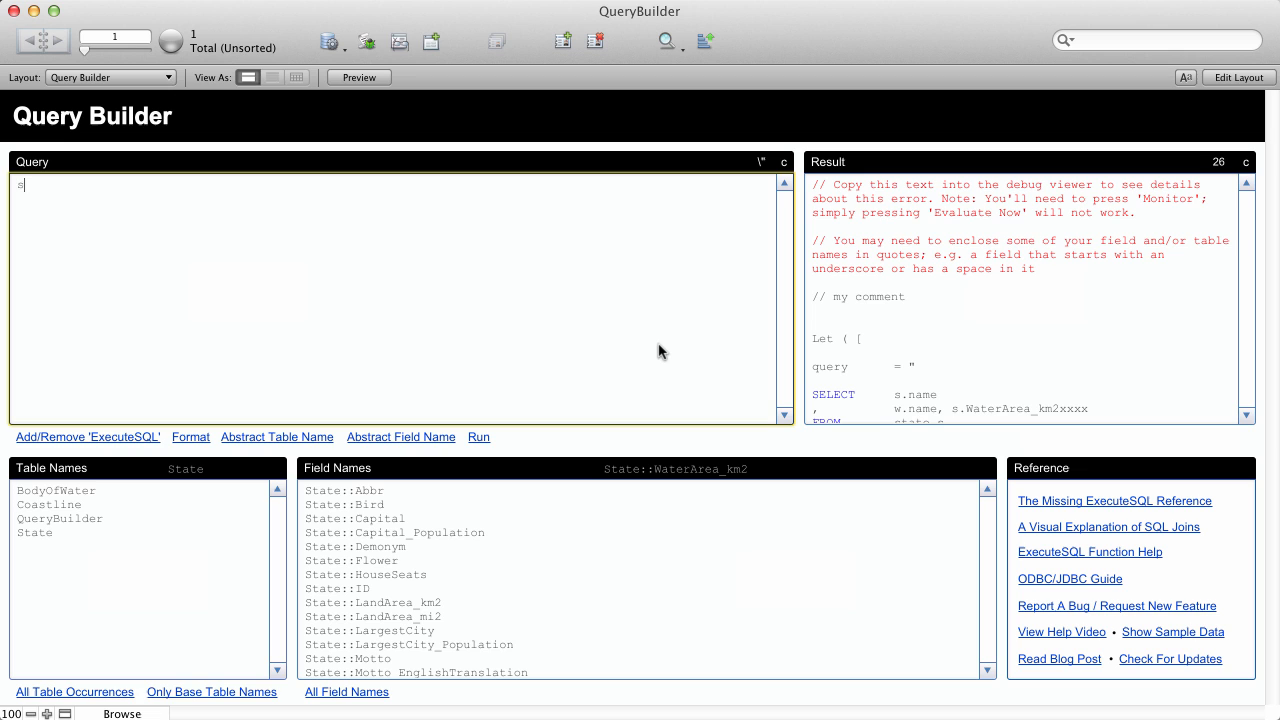
{"action": "left_click", "coordinate": [478, 436]}
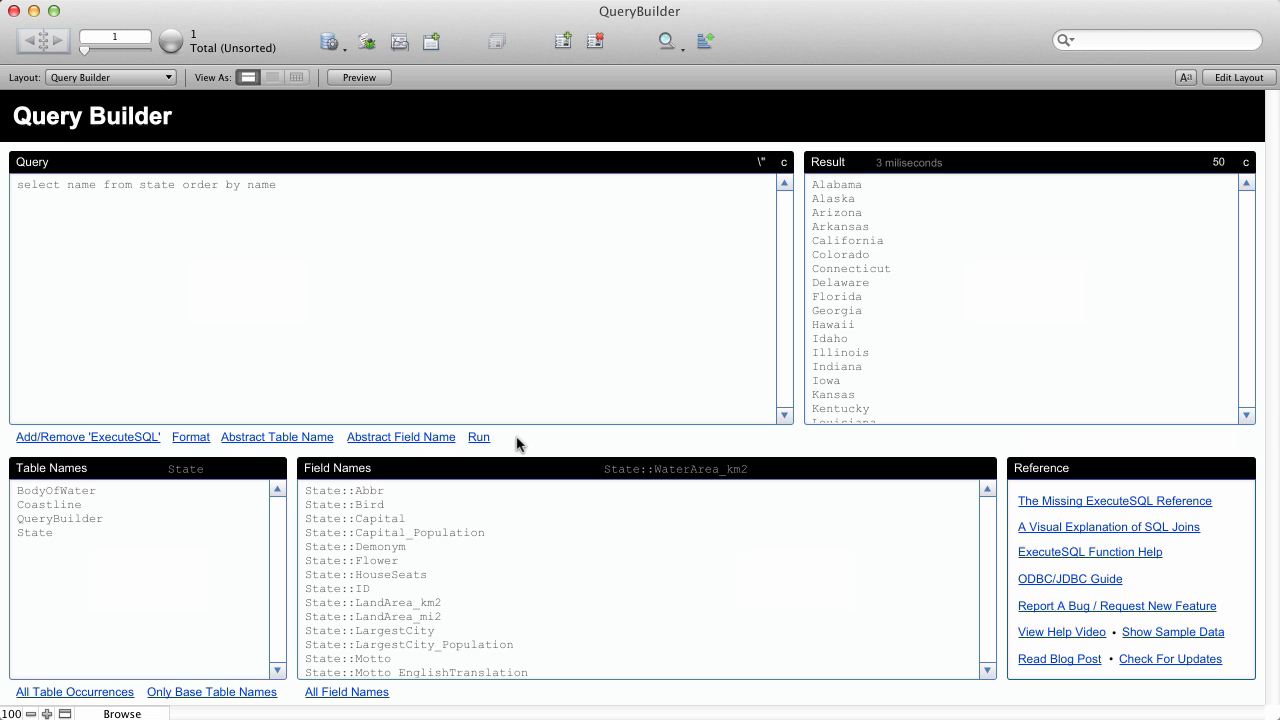
{"action": "left_click", "coordinate": [192, 436]}
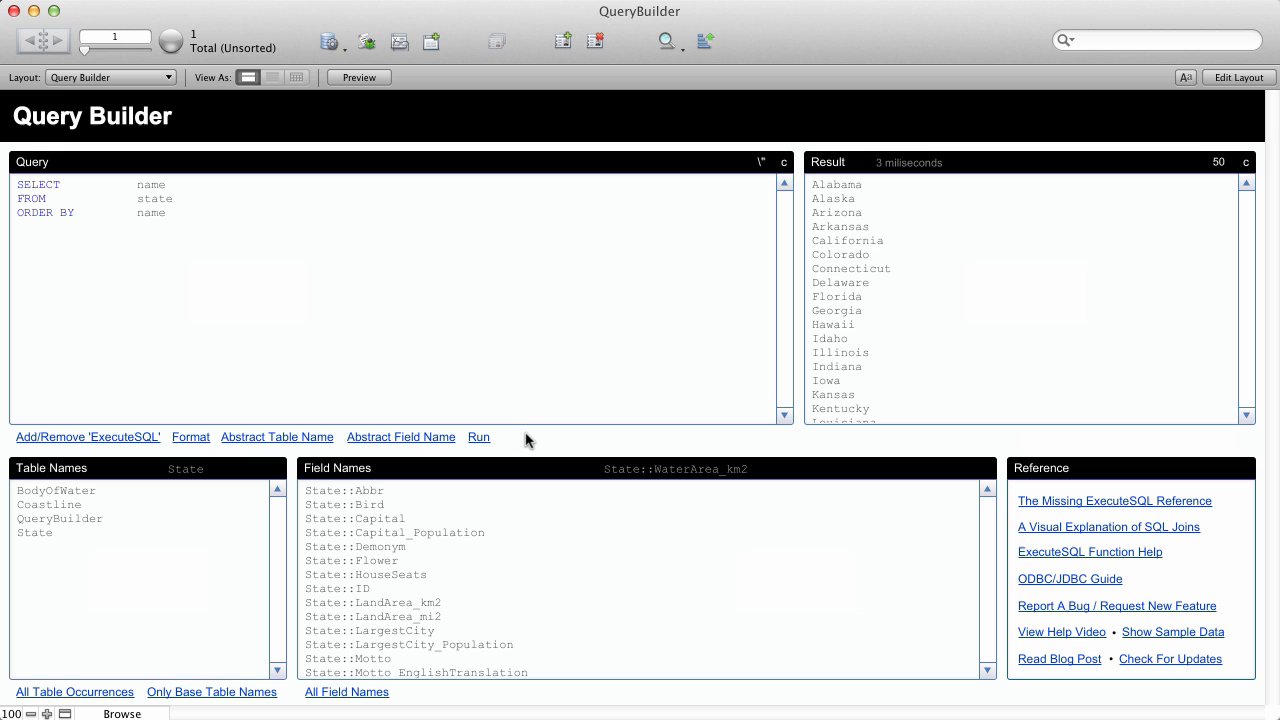
{"action": "scroll", "scroll_direction": "down", "scroll_amount": 3}
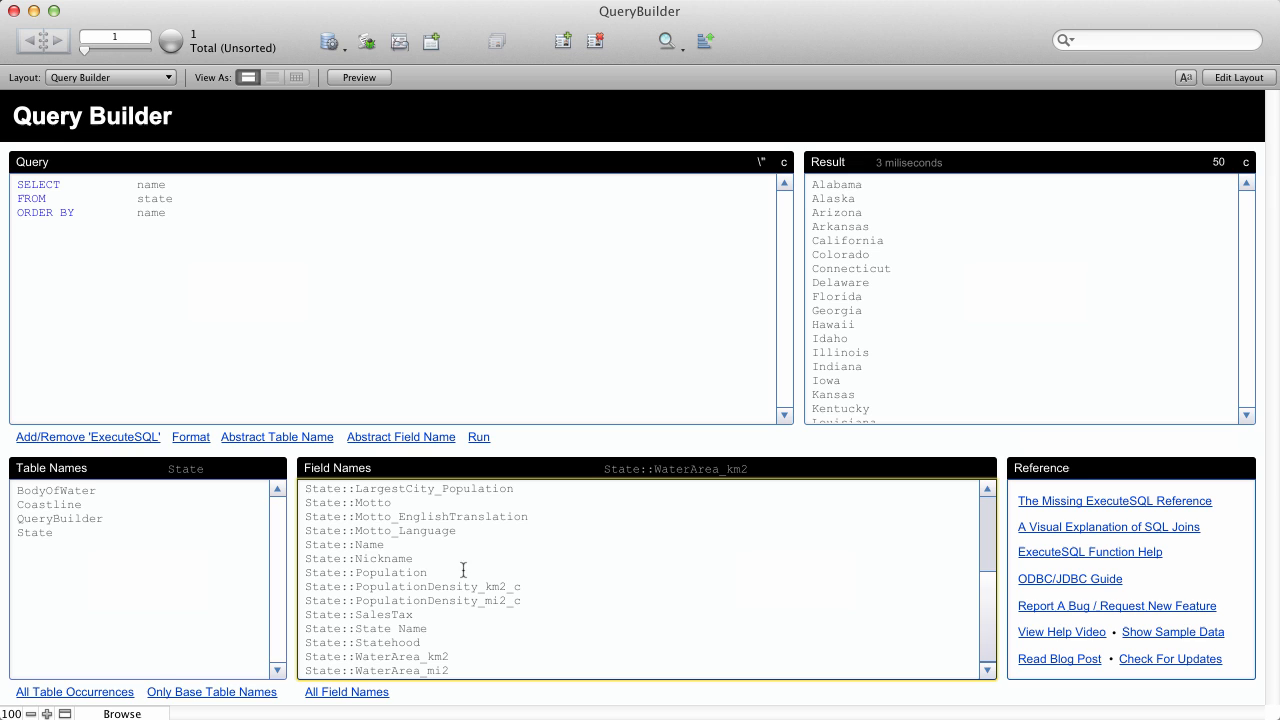
{"action": "scroll", "scroll_direction": "up", "scroll_amount": 3}
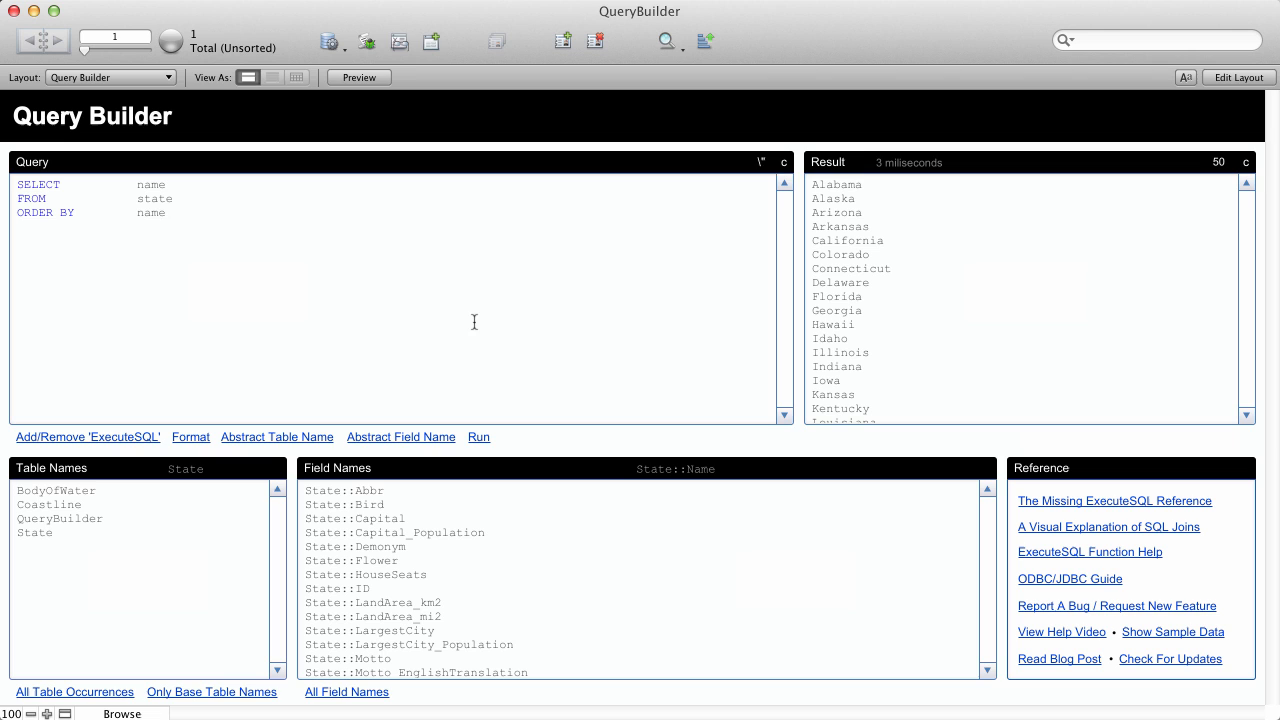
Abstract the name field and the state table name into Let variables around ExecuteSQL
{"action": "left_click", "coordinate": [88, 436]}
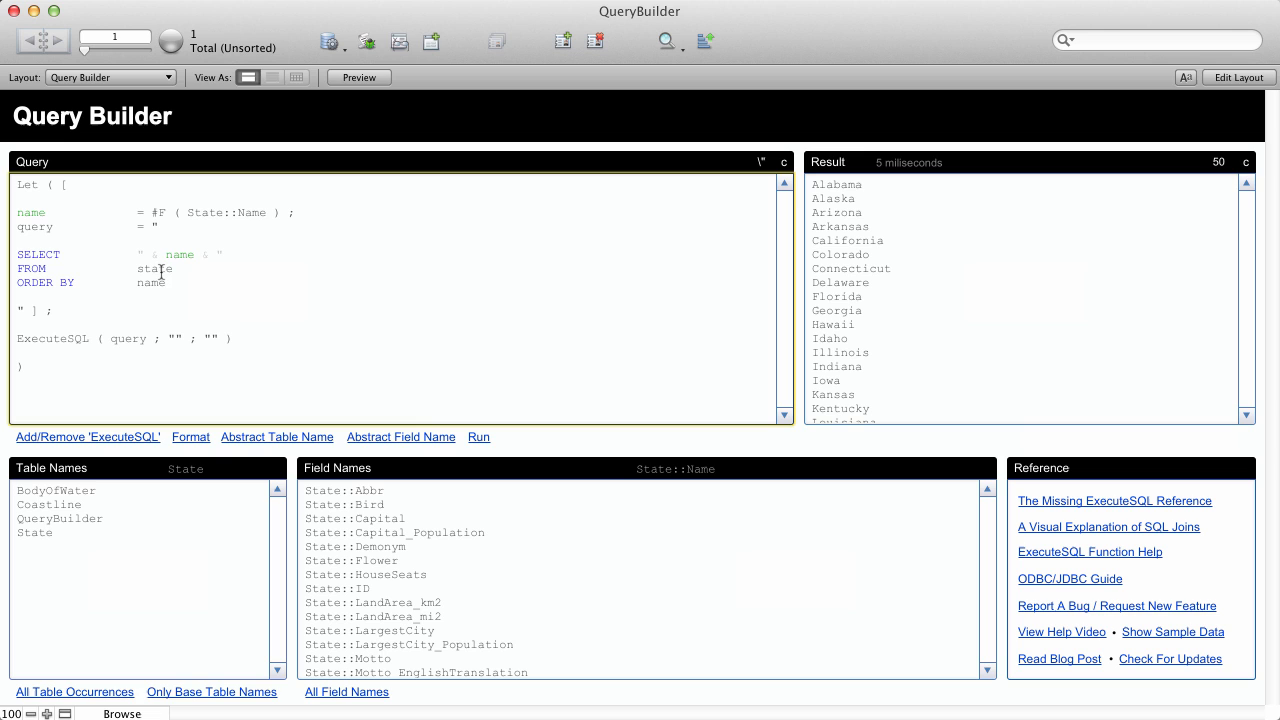
{"action": "left_click", "coordinate": [276, 436]}
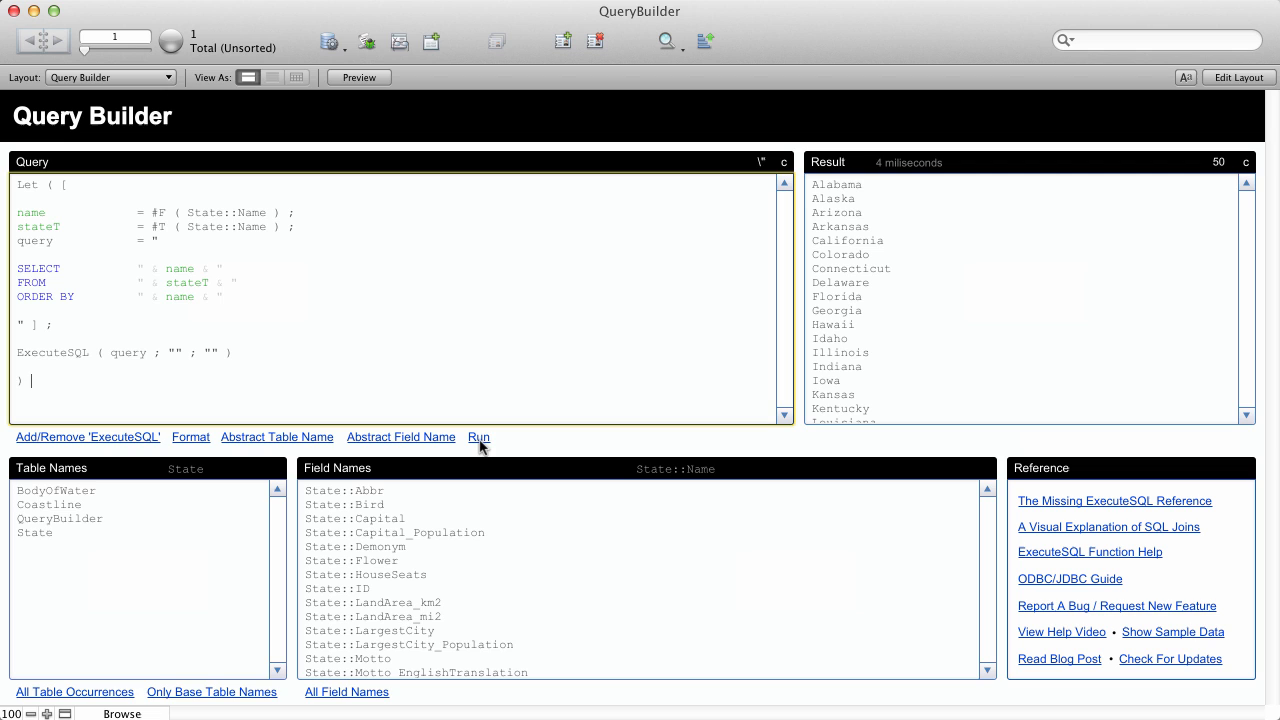
{"action": "mouse_move", "coordinate": [532, 450]}
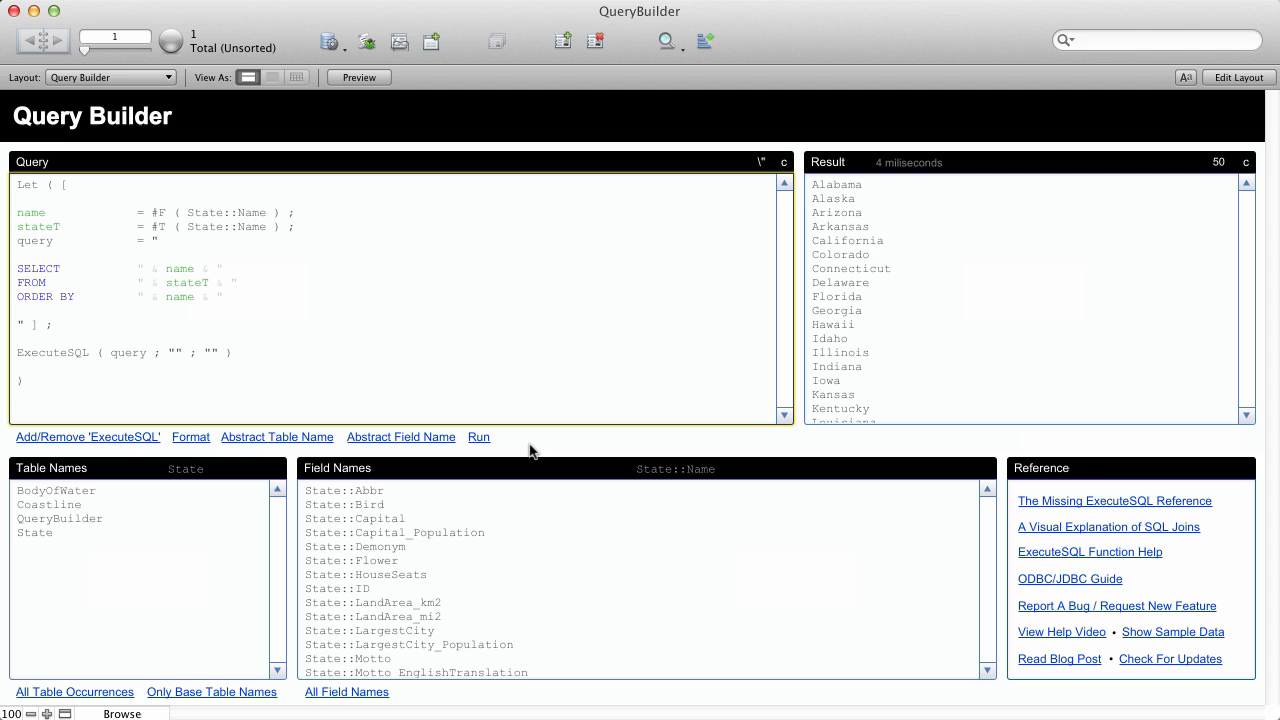
Open the Configure QueryBuilder Module script under Modules > QueryBuilder > Configuration And Settings
{"action": "left_click", "coordinate": [30, 380]}
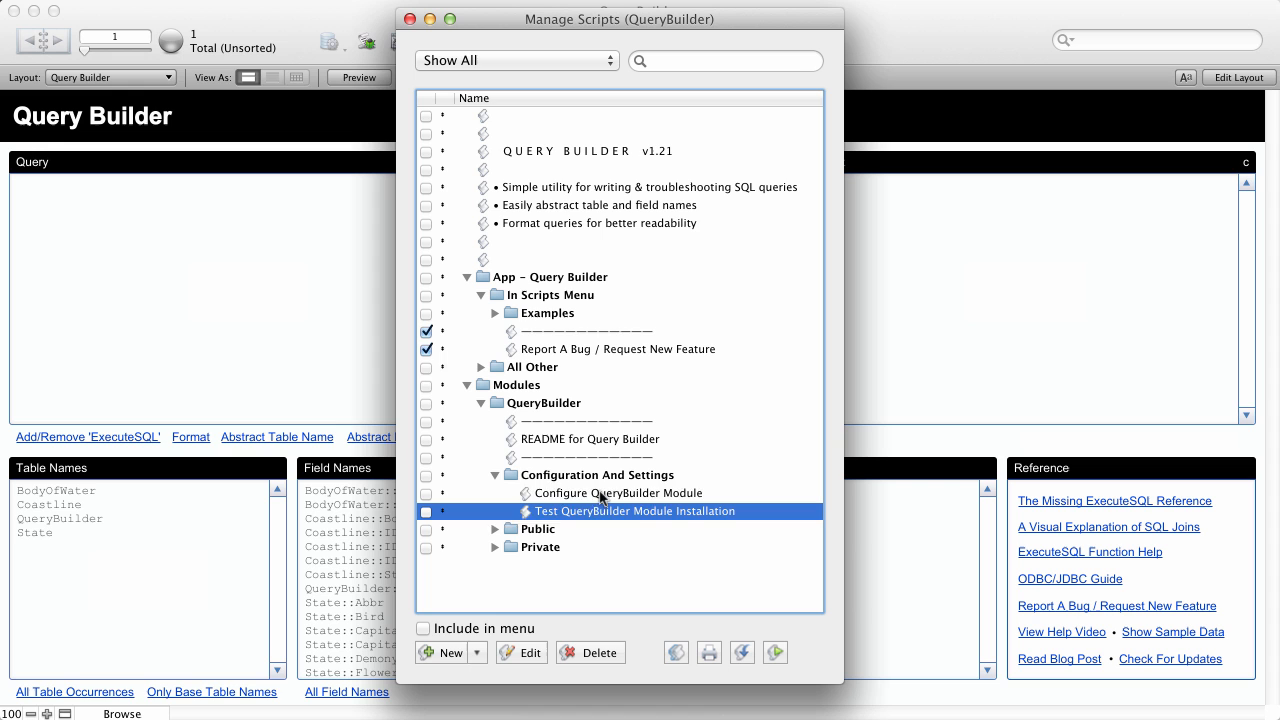
{"action": "double_click", "coordinate": [616, 492]}
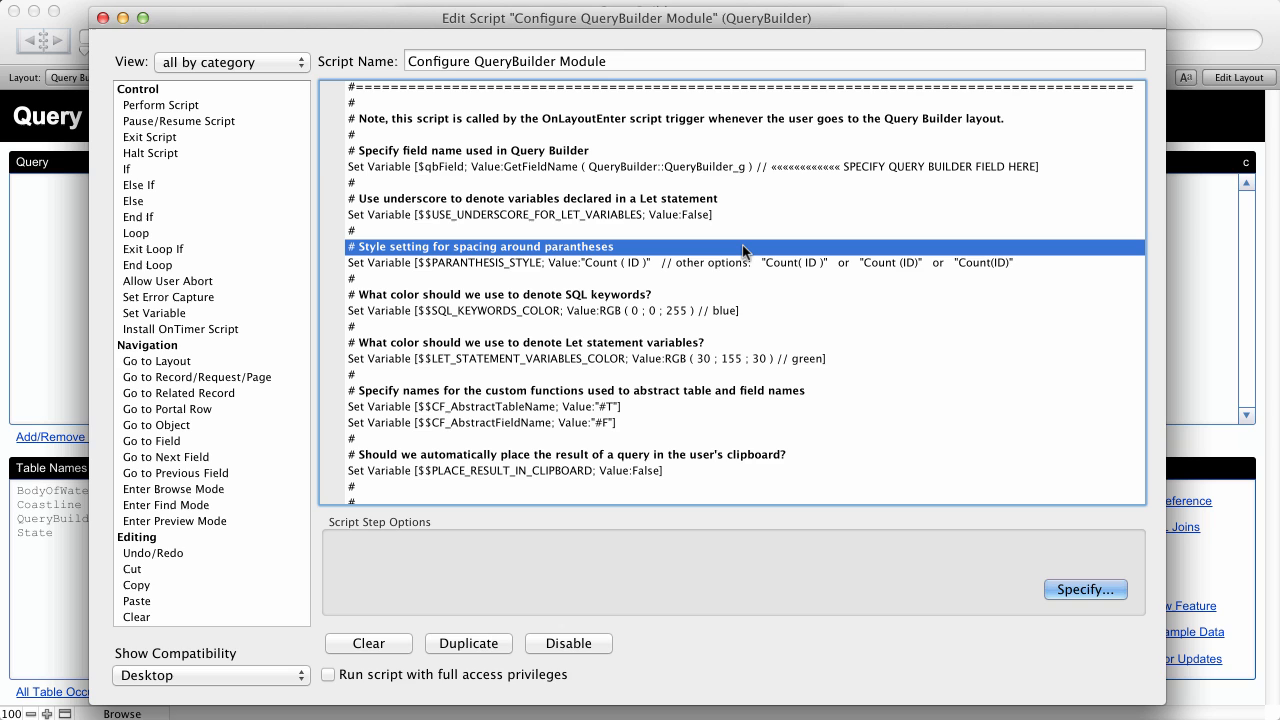
{"action": "left_click", "coordinate": [524, 342]}
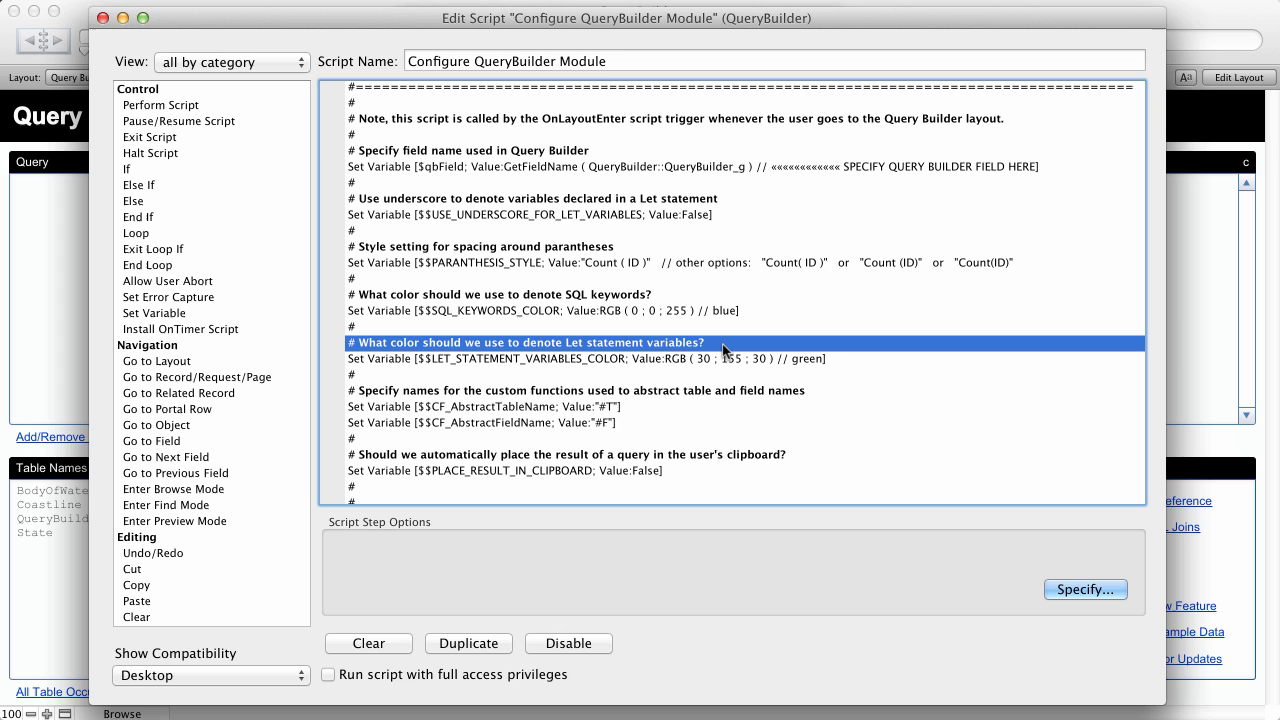
{"action": "left_click", "coordinate": [570, 390]}
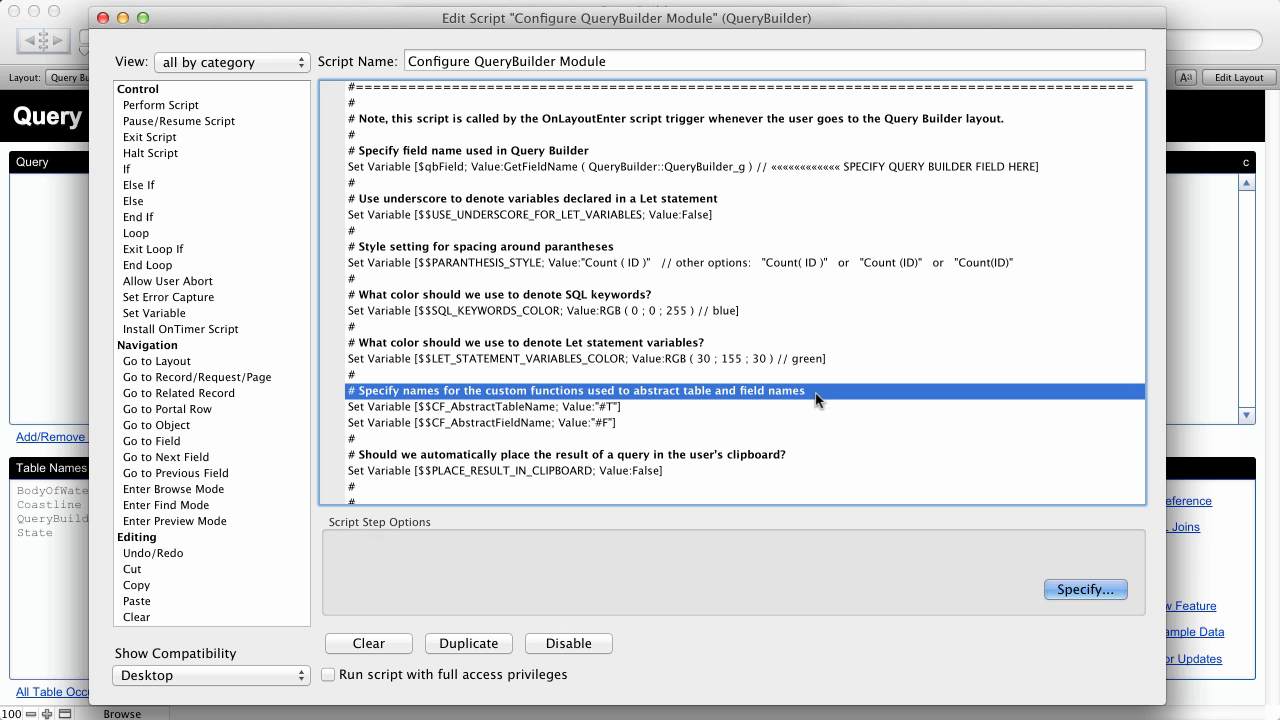